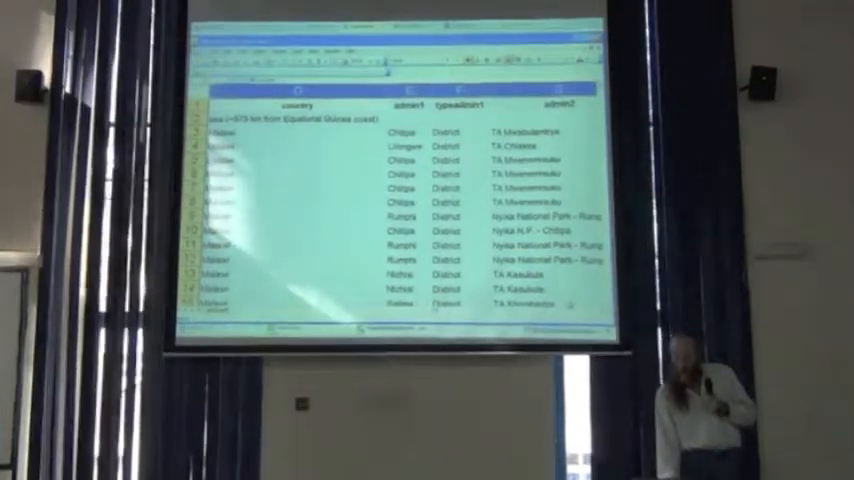
pyautogui.hscroll(3)
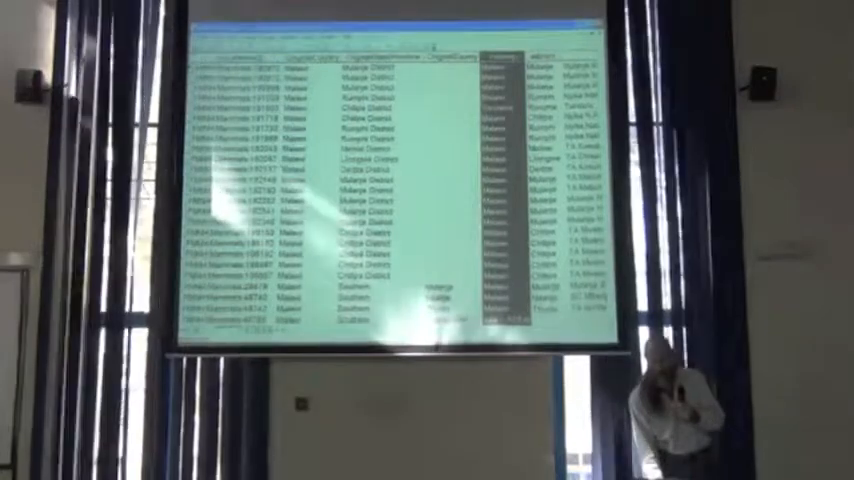
pyautogui.scroll(-3)
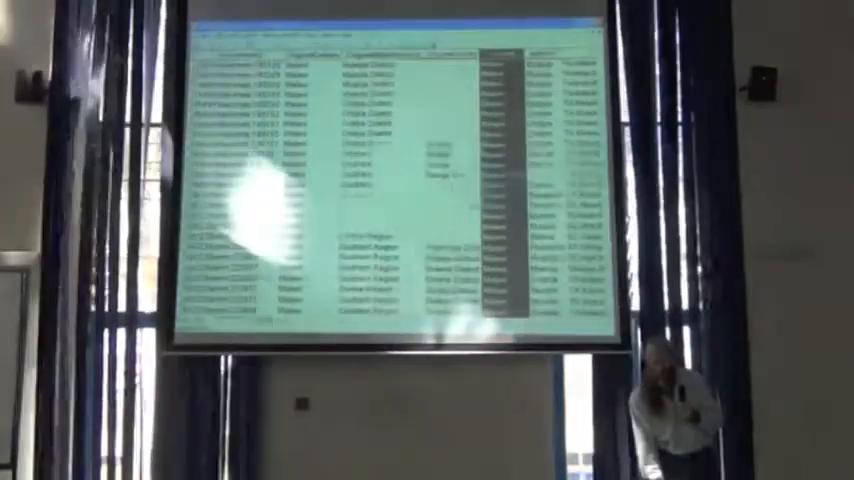